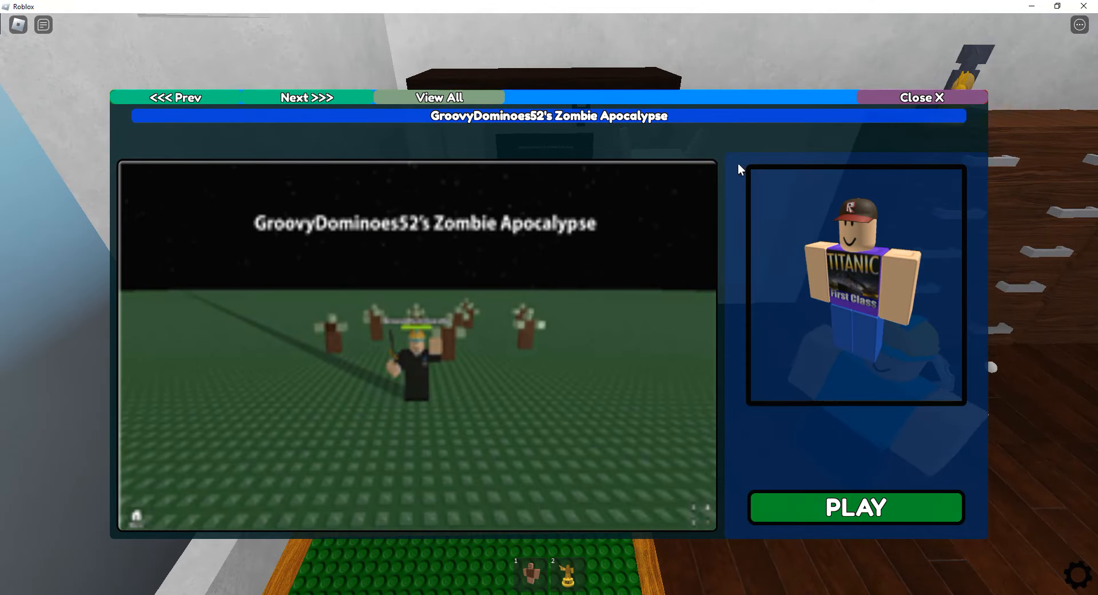
Step: Show all games and select the Groovy Kart Racing (ALPHA v0.2) tile
left_click(439, 97)
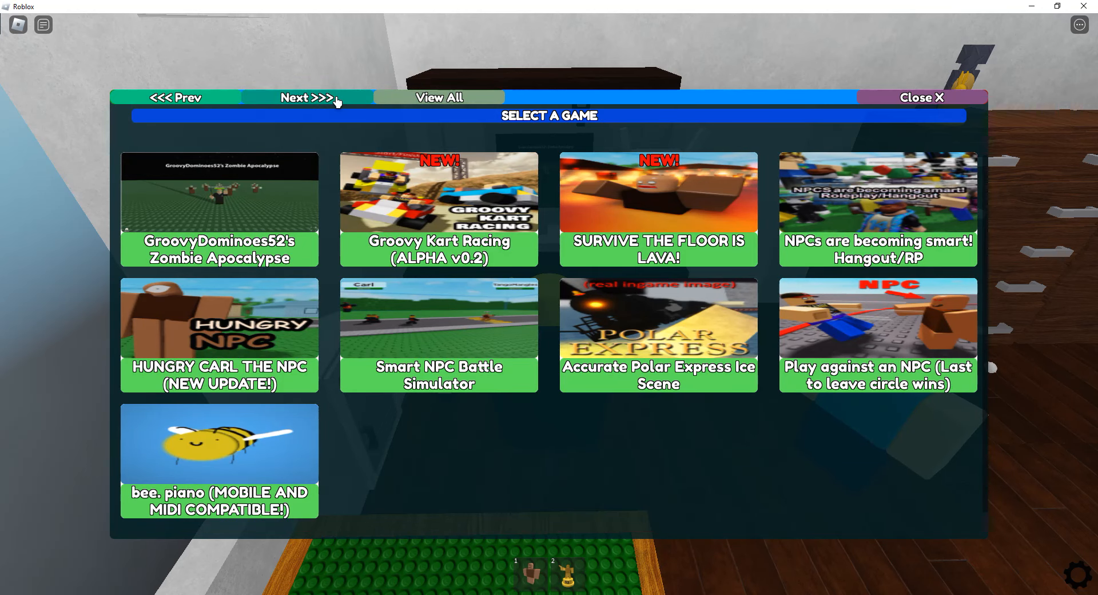
mouse_move(665, 171)
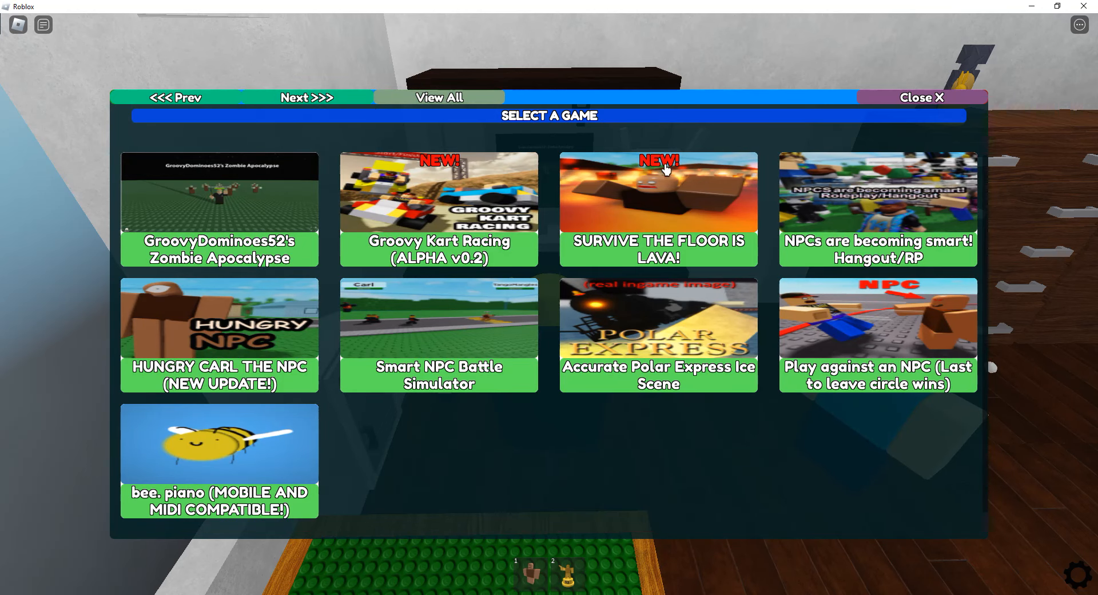
left_click(438, 210)
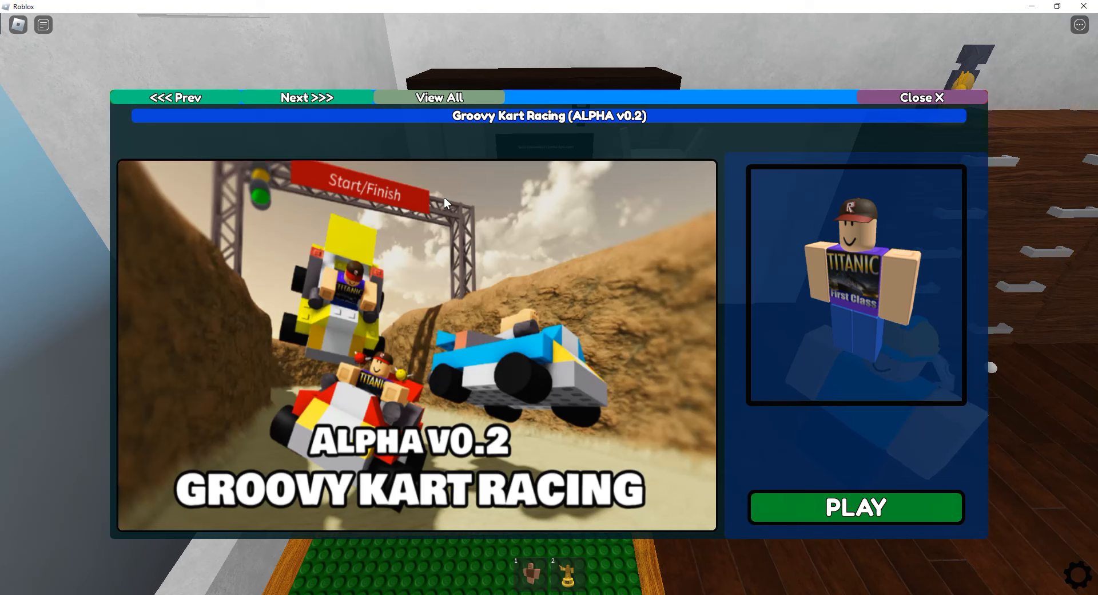
Step: Launch Groovy Kart Racing with its green PLAY button
left_click(856, 507)
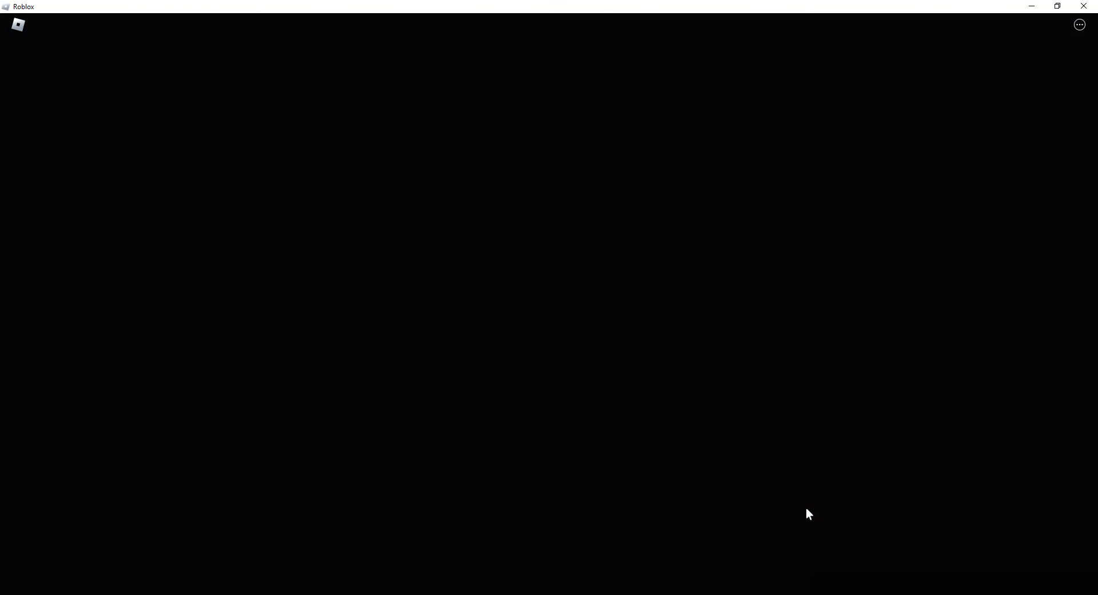
mouse_move(715, 247)
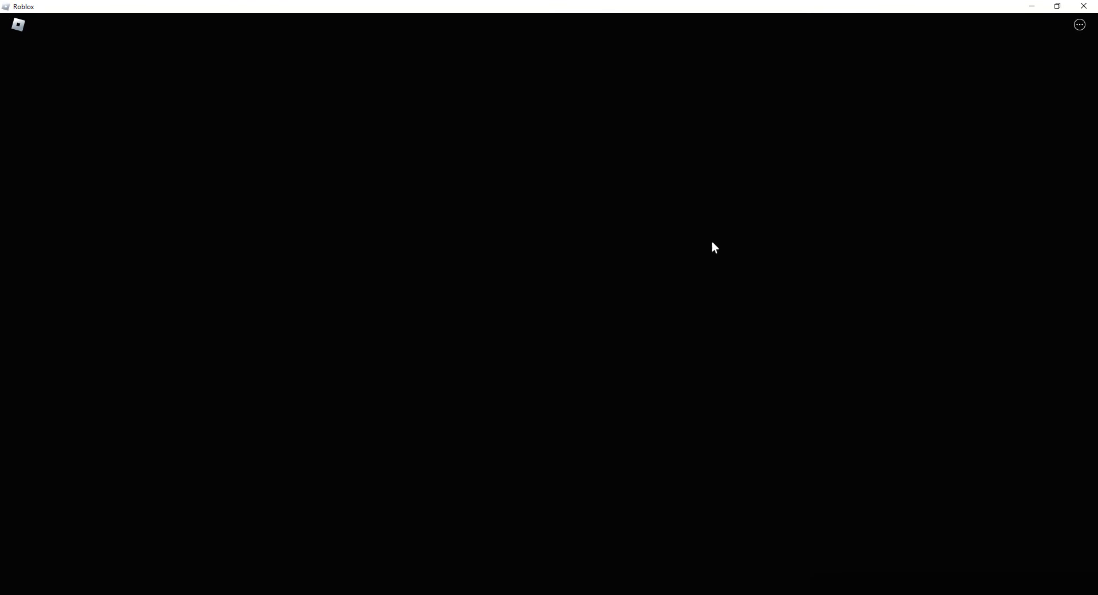
mouse_move(796, 322)
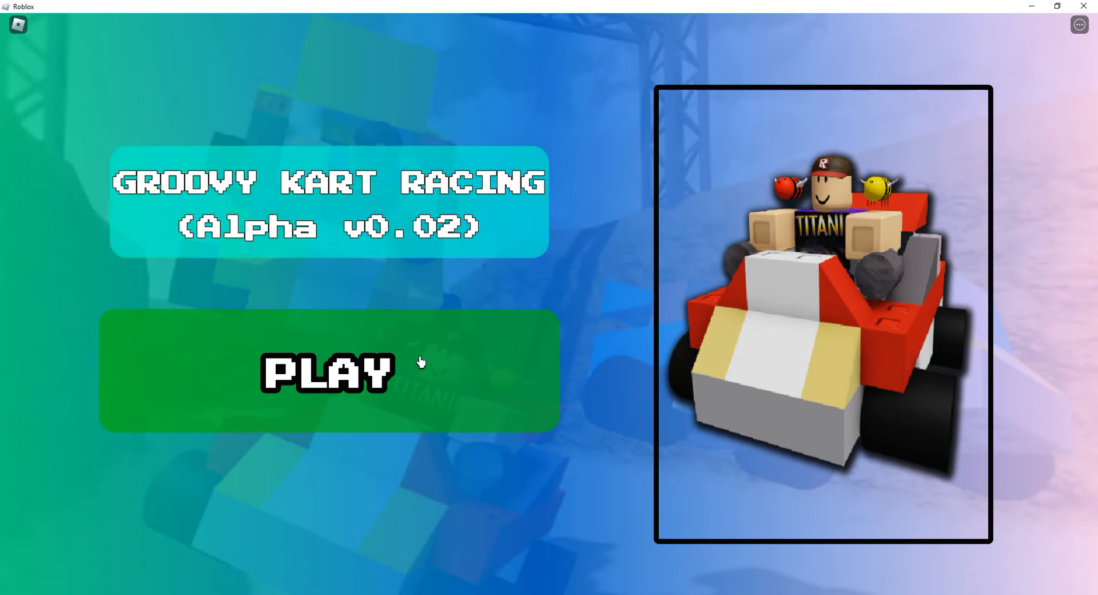
Step: Press PLAY on the title screen, choose Clone Mode, and pick the Desert map
left_click(327, 371)
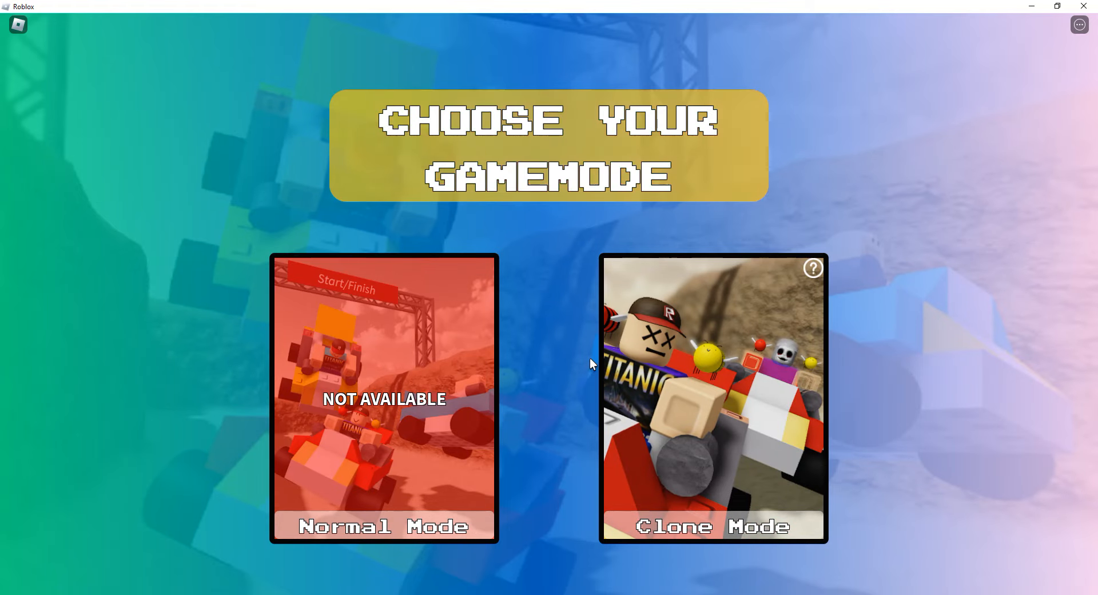
left_click(713, 396)
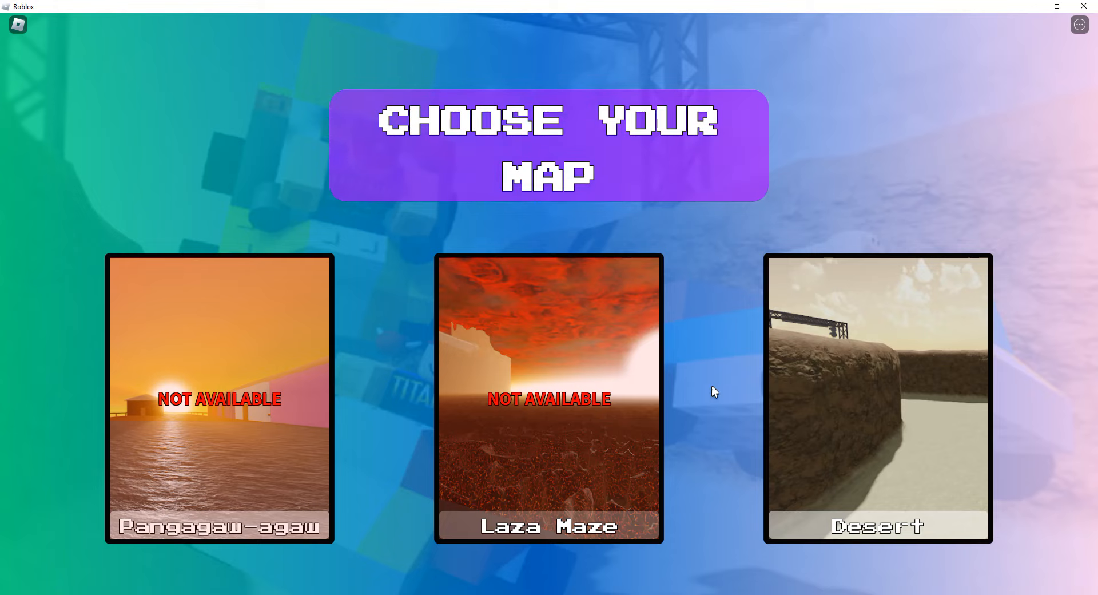
left_click(876, 396)
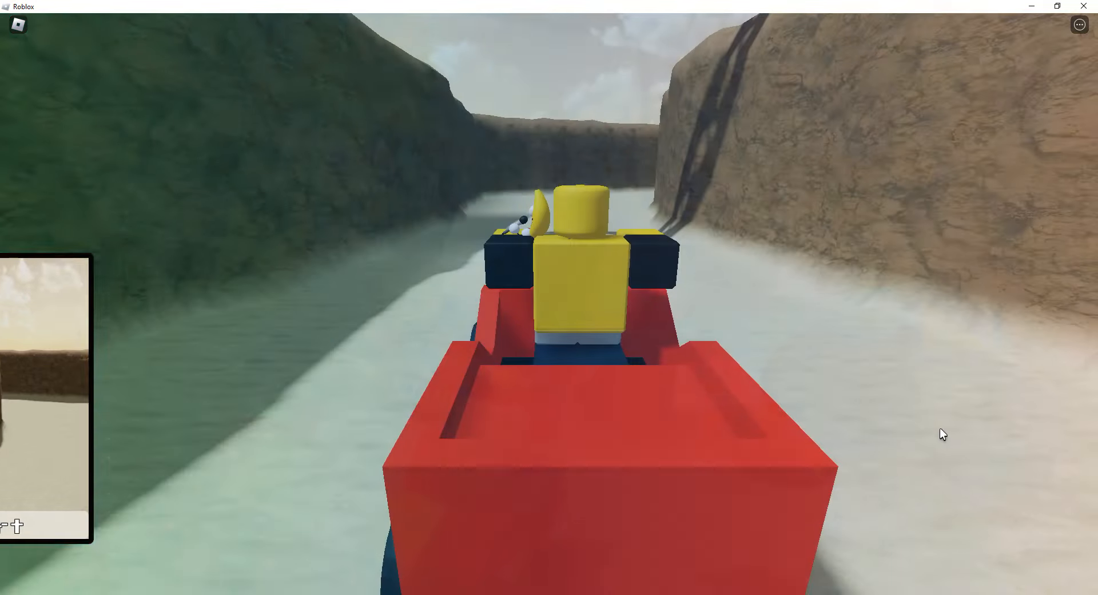